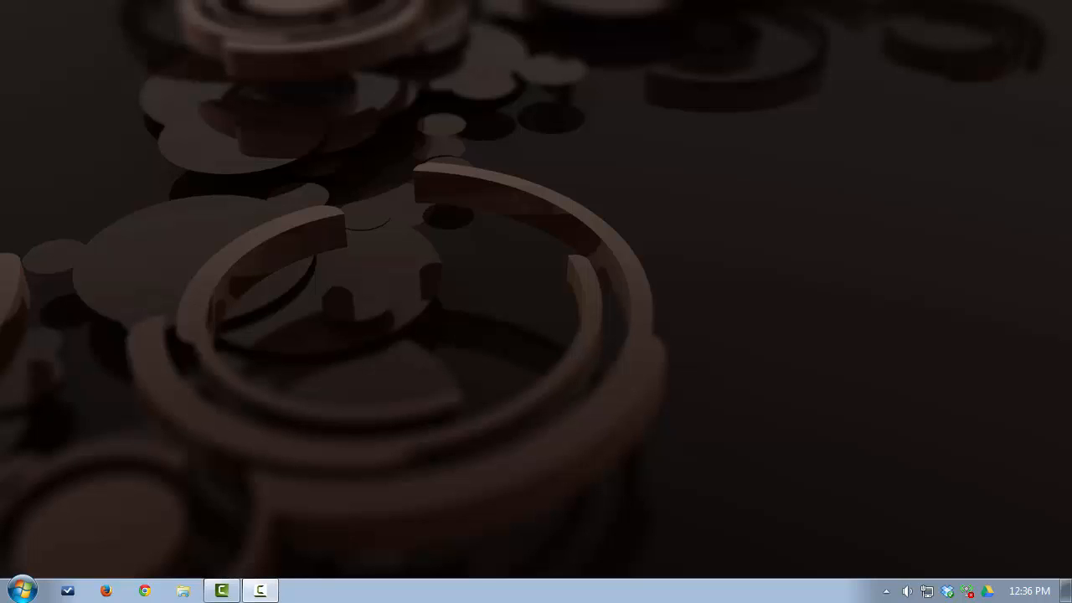
pyautogui.moveTo(749, 198)
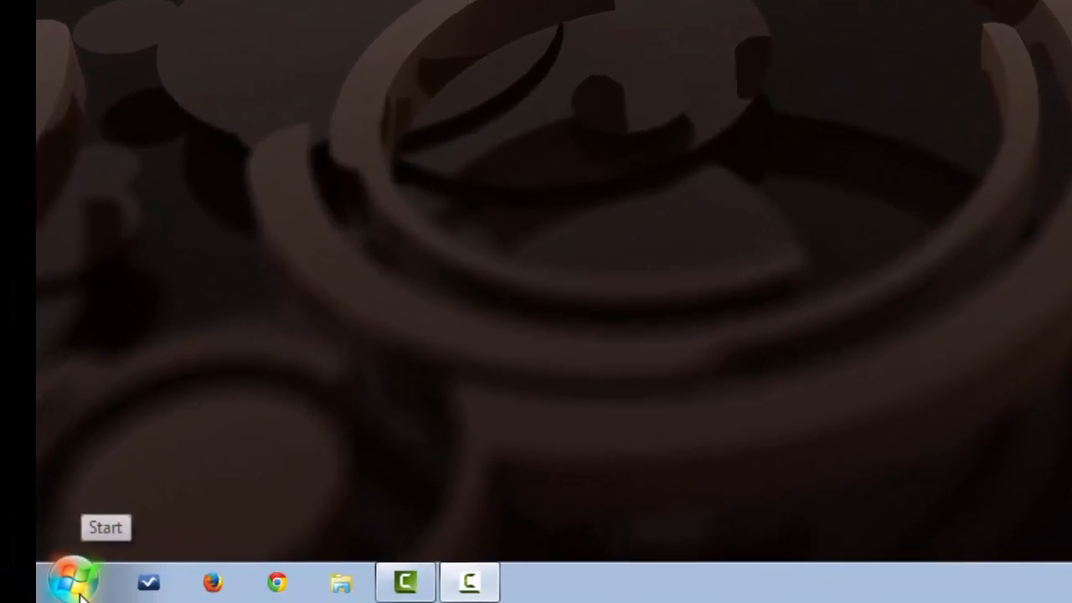
# Expand the CorelDRAW Graphics Suite X7 (64-bit) folder under All Programs in the Start Menu.
pyautogui.click(73, 580)
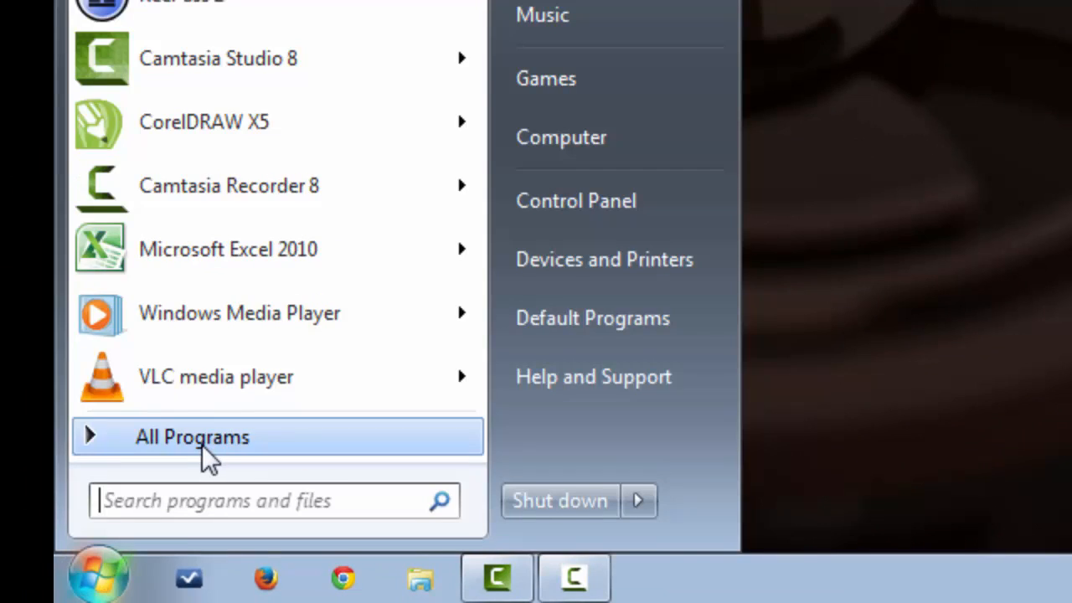
pyautogui.click(191, 436)
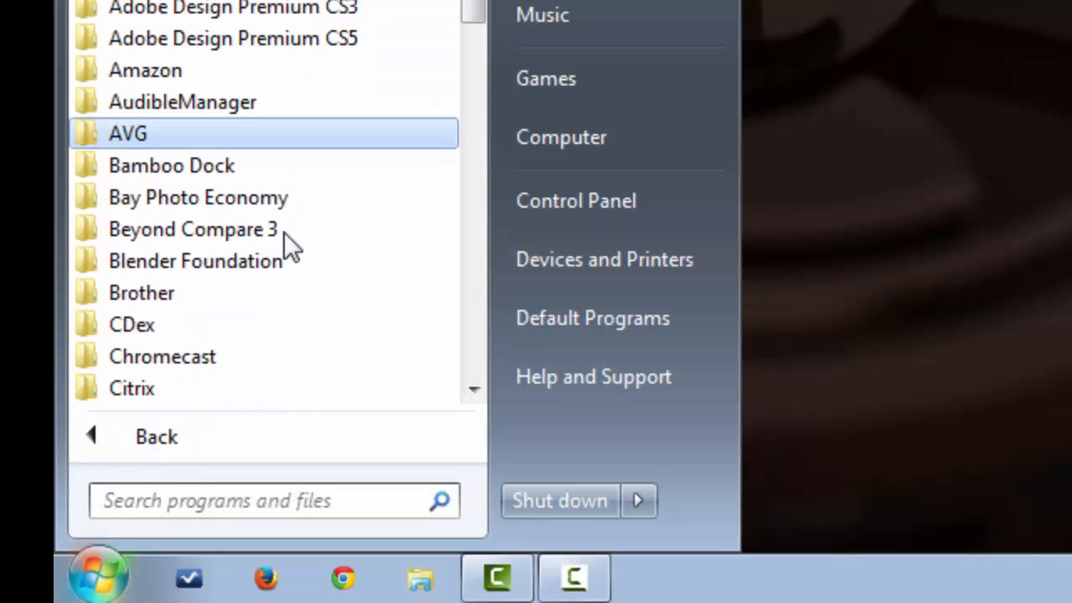
pyautogui.scroll(-3)
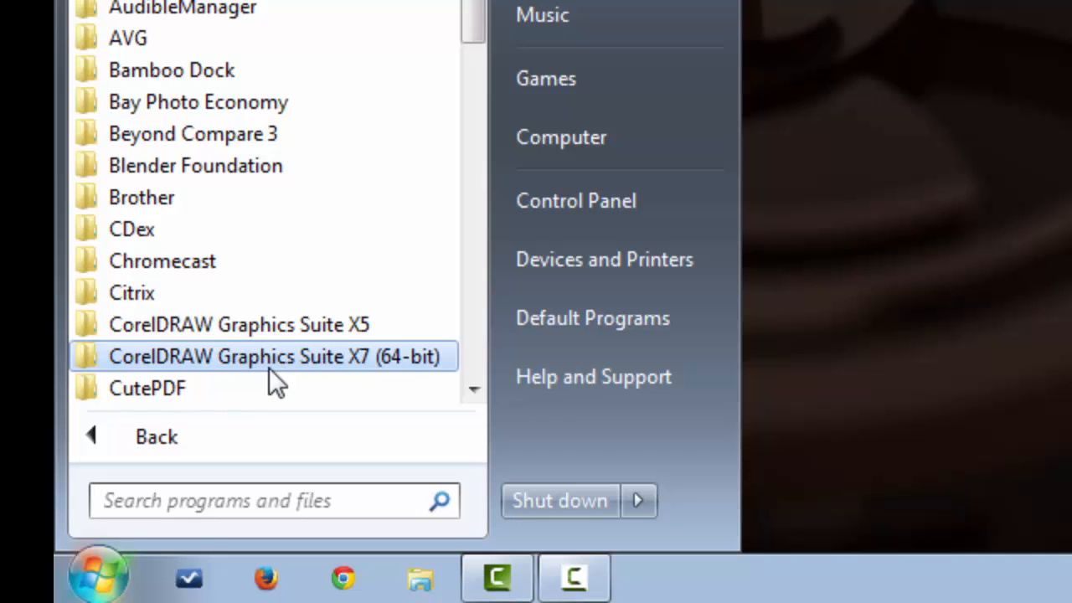
pyautogui.click(262, 356)
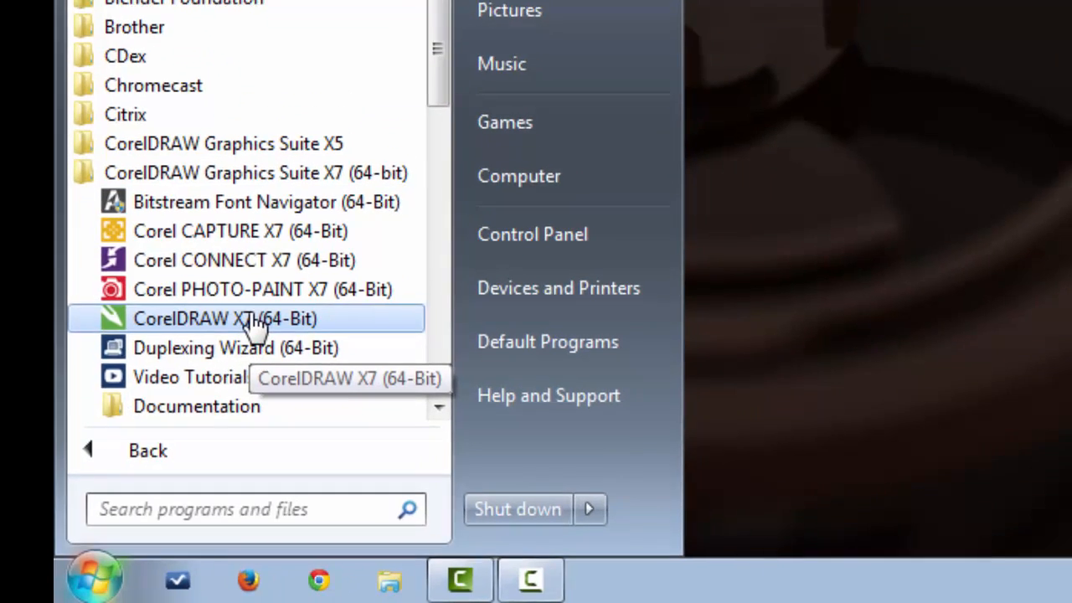
# Launch CorelDRAW X7 (64-Bit) and close its Welcome Screen.
pyautogui.click(223, 318)
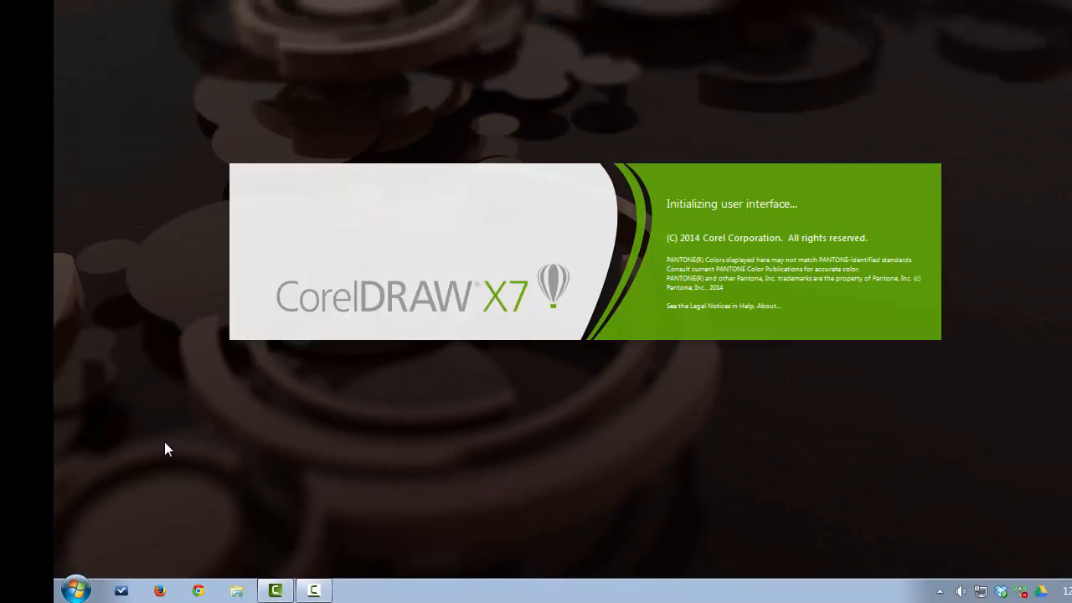
pyautogui.moveTo(215, 460)
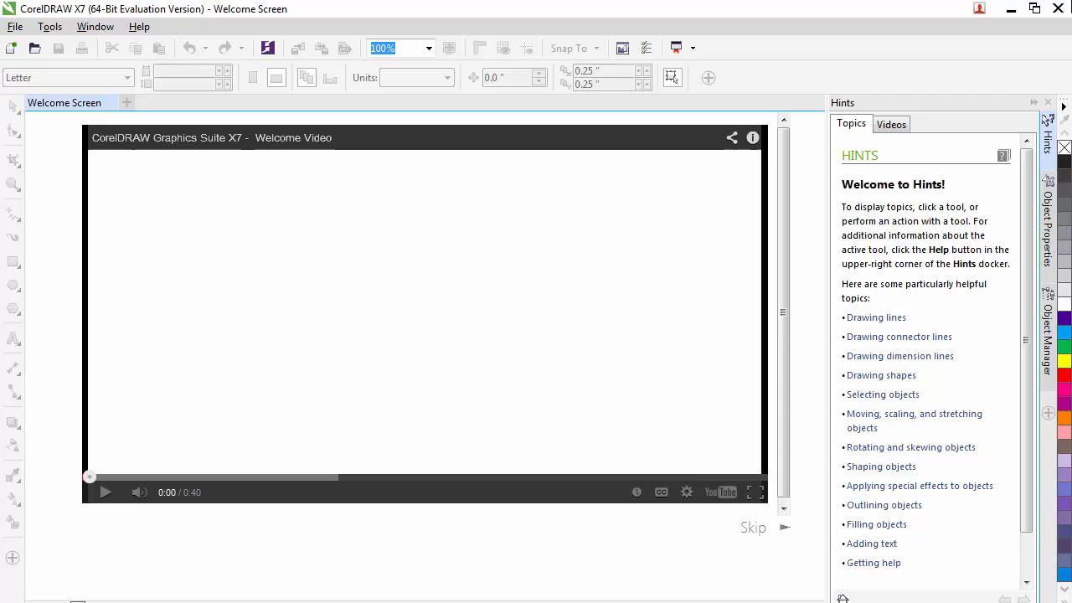
pyautogui.moveTo(1011, 40)
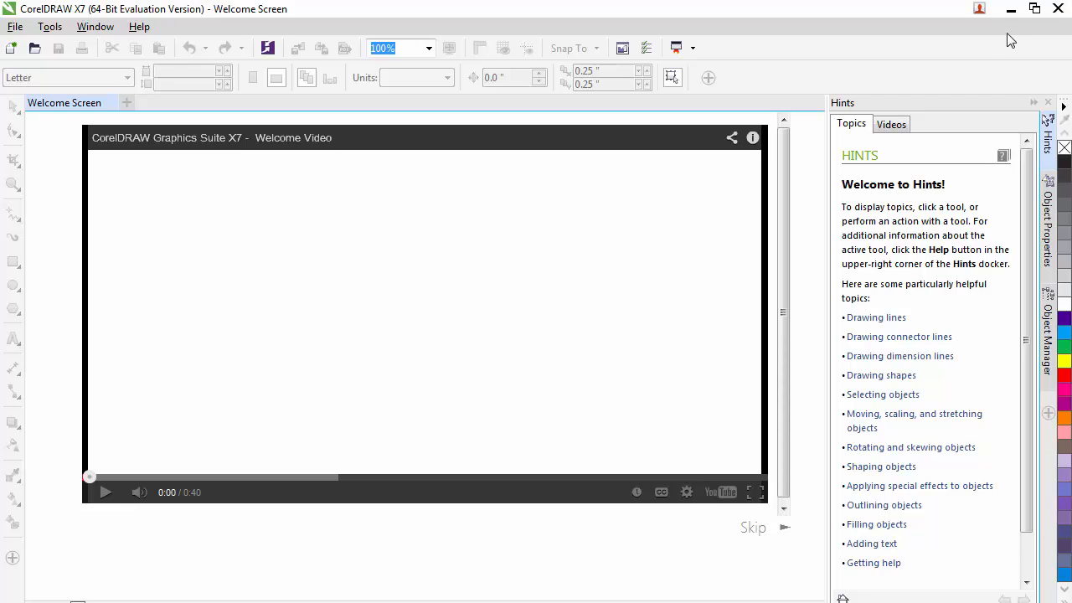
pyautogui.moveTo(114, 117)
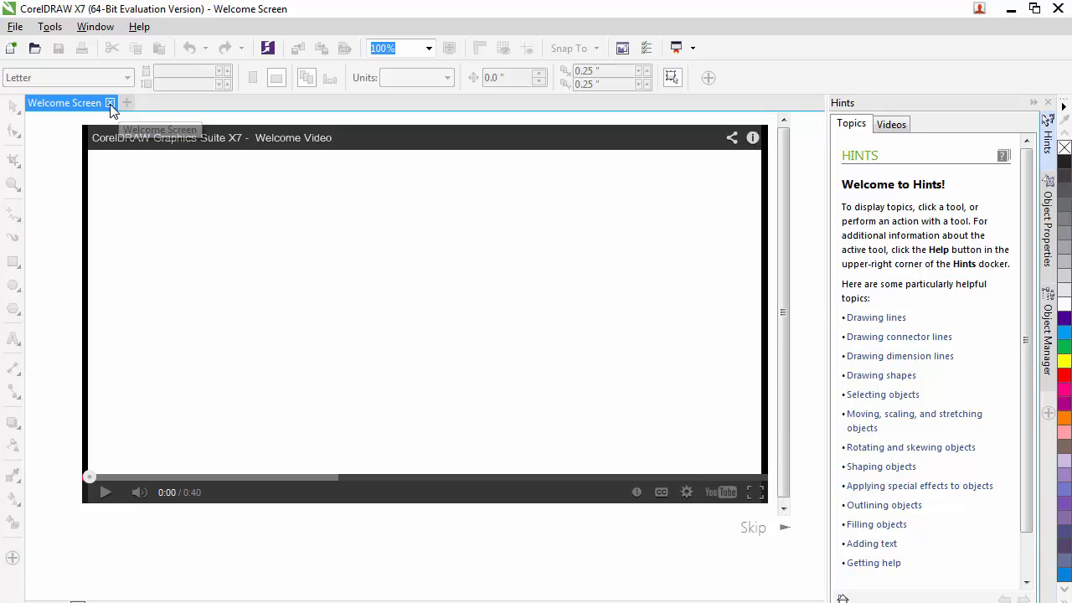
pyautogui.click(110, 102)
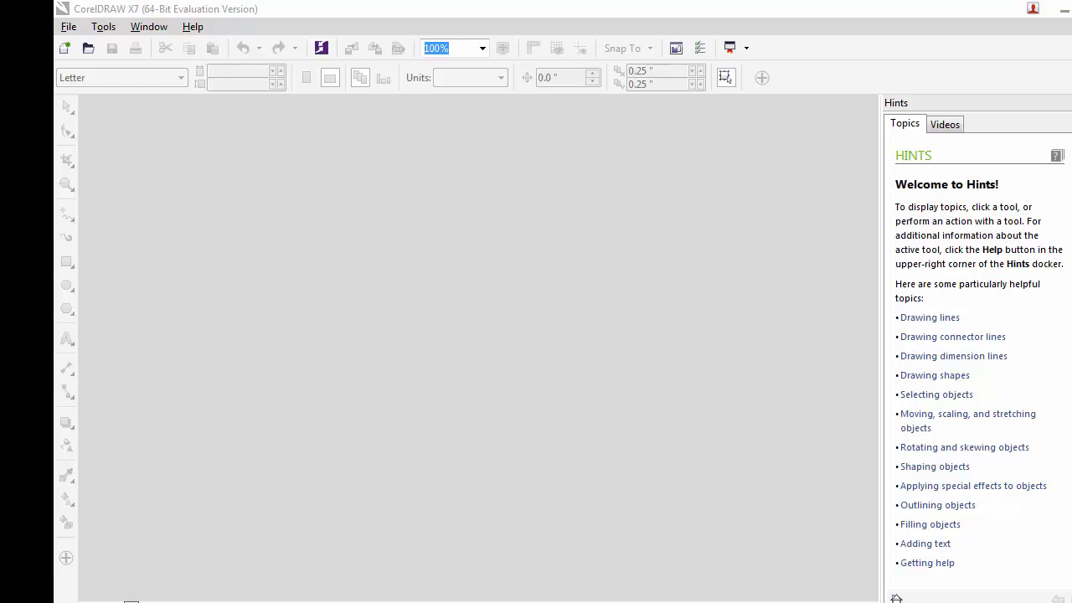
pyautogui.moveTo(66, 48)
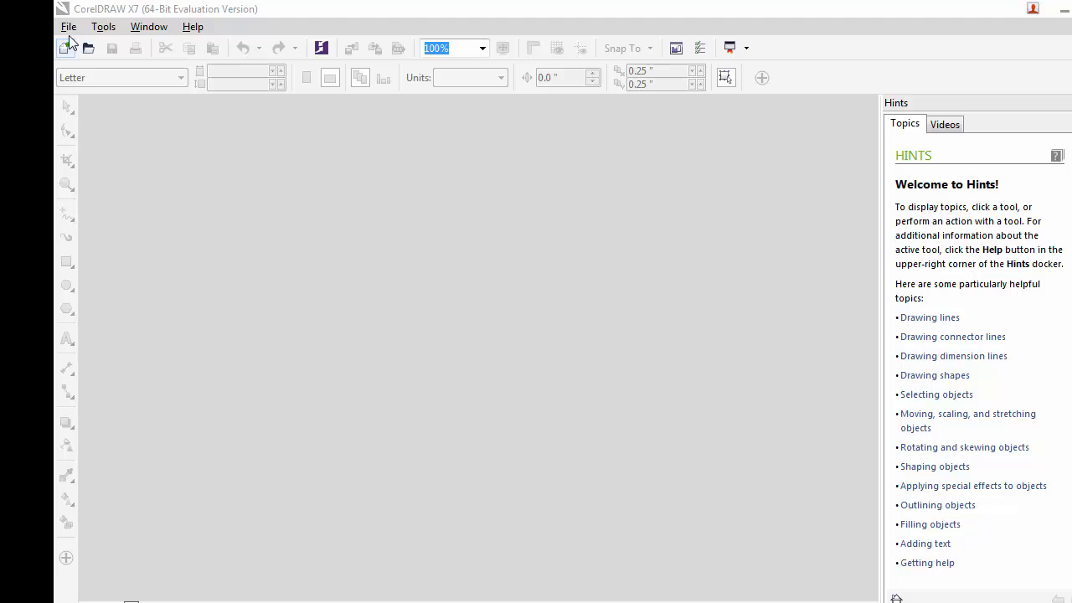
# Create Untitled-1 from File > New, keeping the default Letter 8.5×11 inch settings.
pyautogui.click(68, 26)
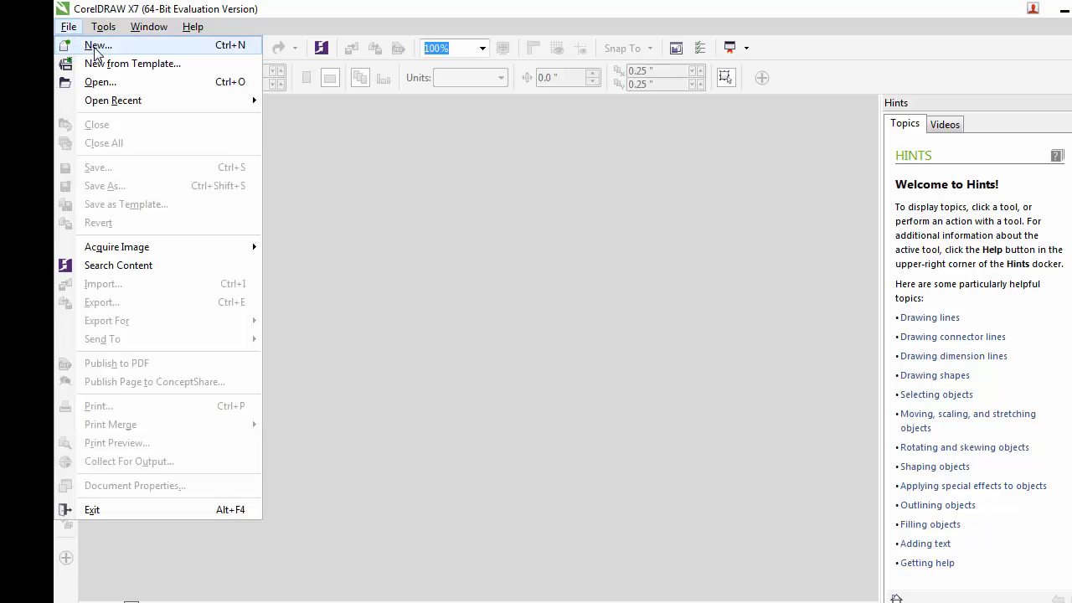
pyautogui.click(98, 45)
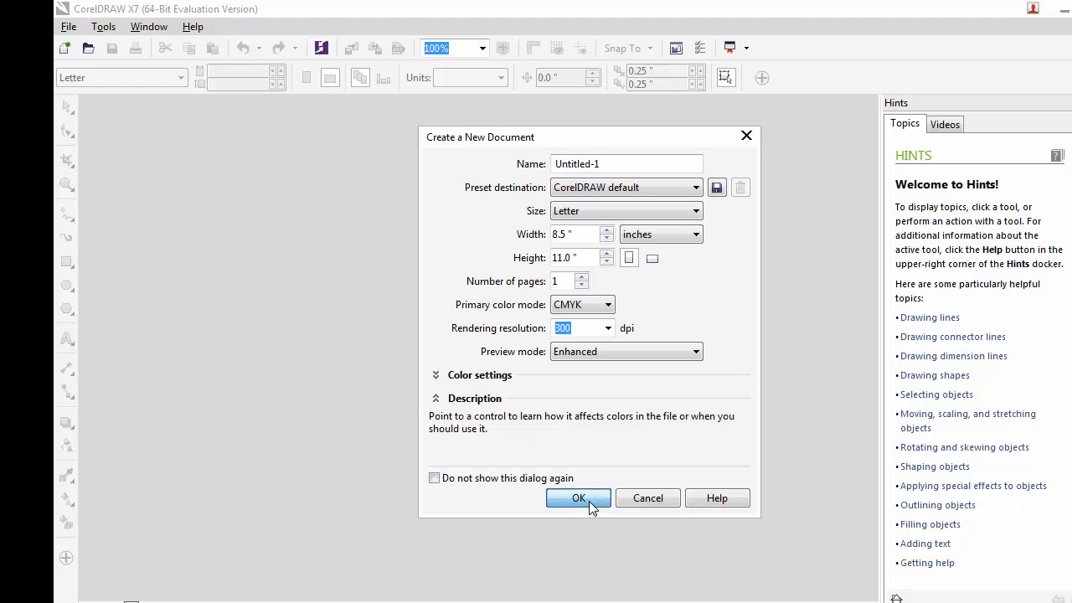
pyautogui.click(578, 497)
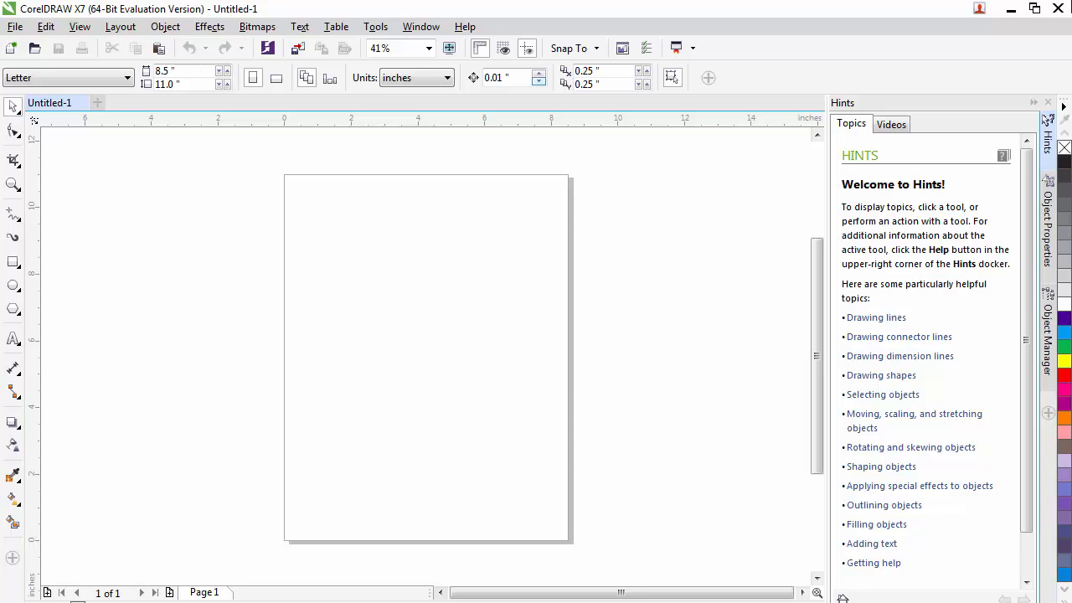
pyautogui.moveTo(59, 206)
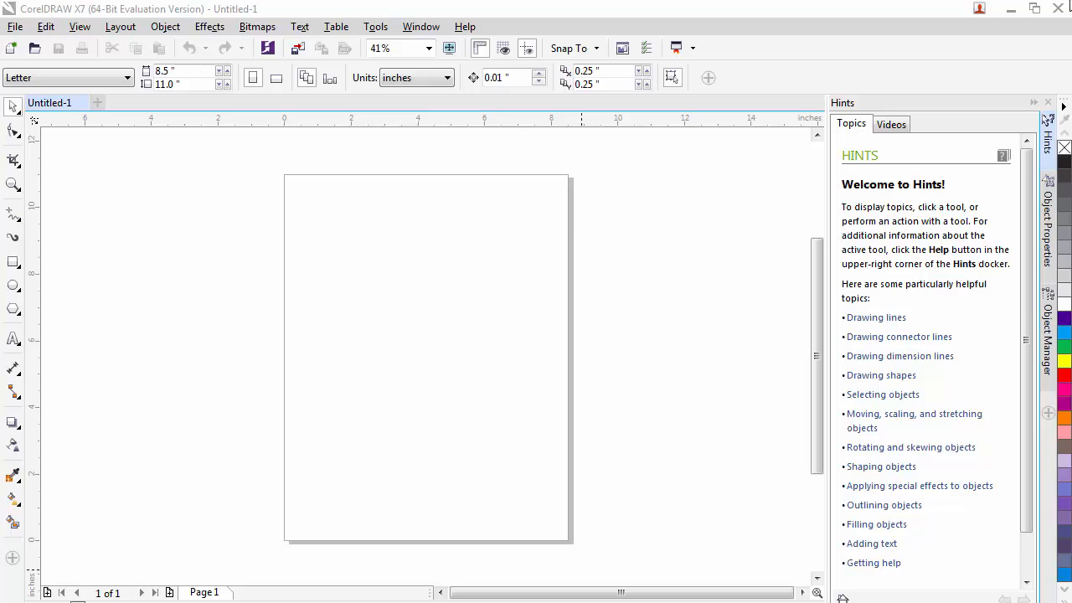
pyautogui.moveTo(628, 275)
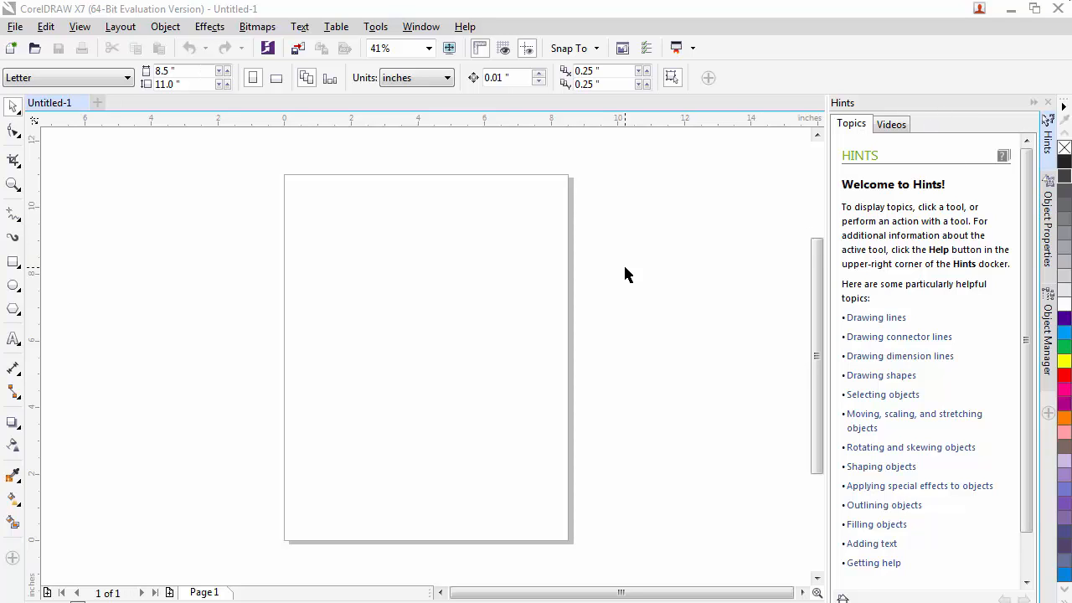
pyautogui.moveTo(181, 70)
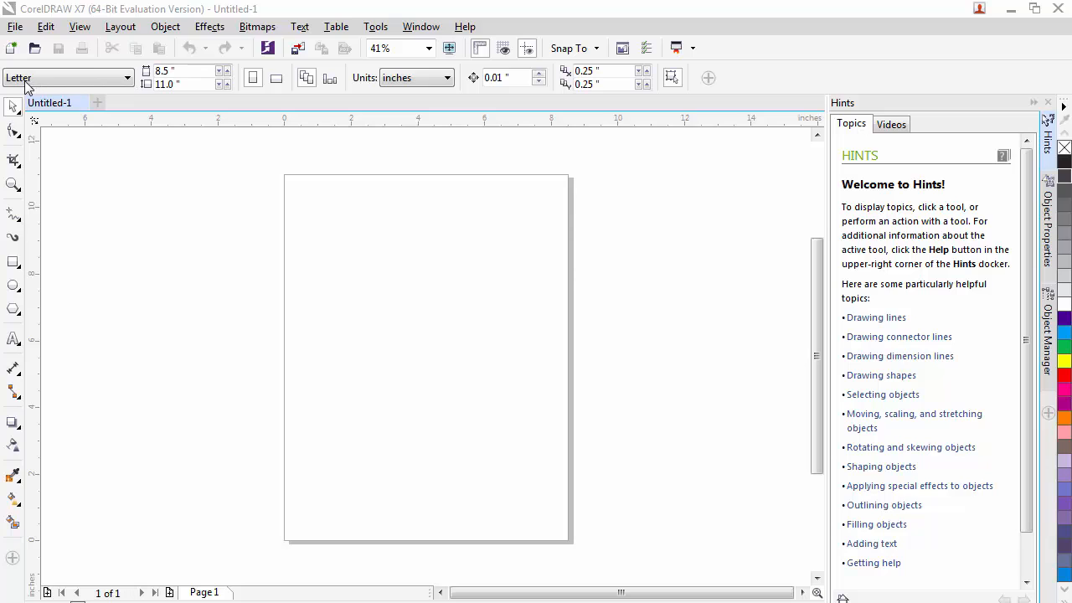
# Set the page width to 5 inches for a custom 5×5 inch square page.
pyautogui.click(128, 77)
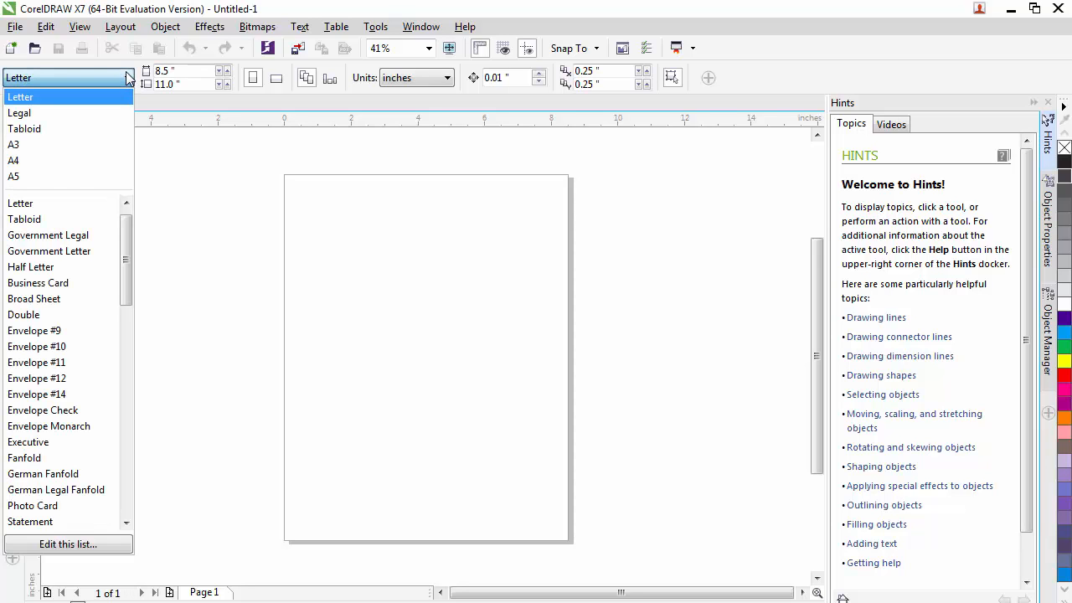
pyautogui.moveTo(126, 78)
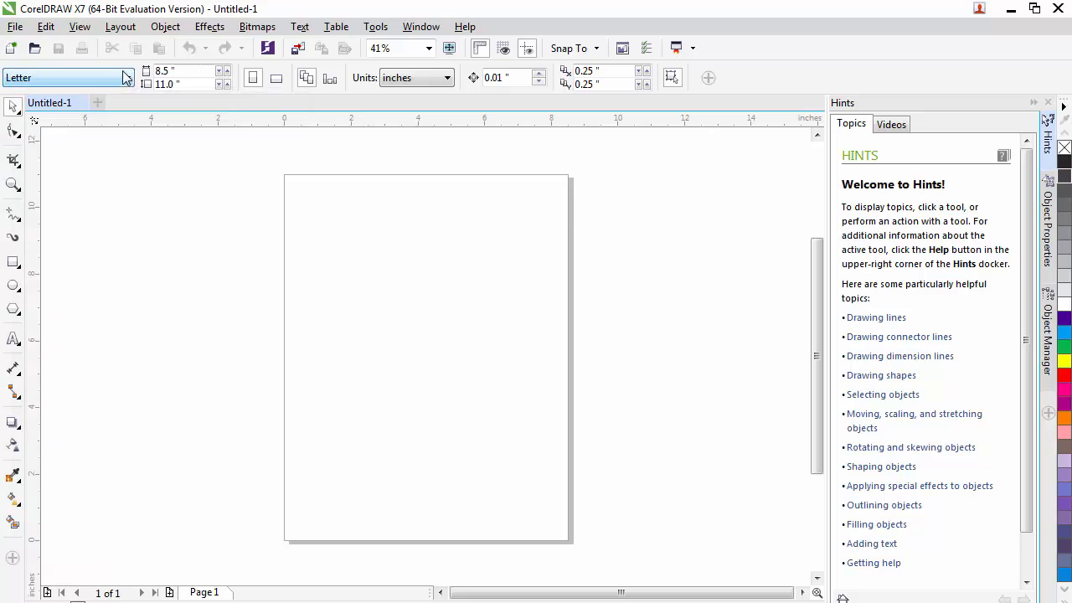
pyautogui.moveTo(109, 79)
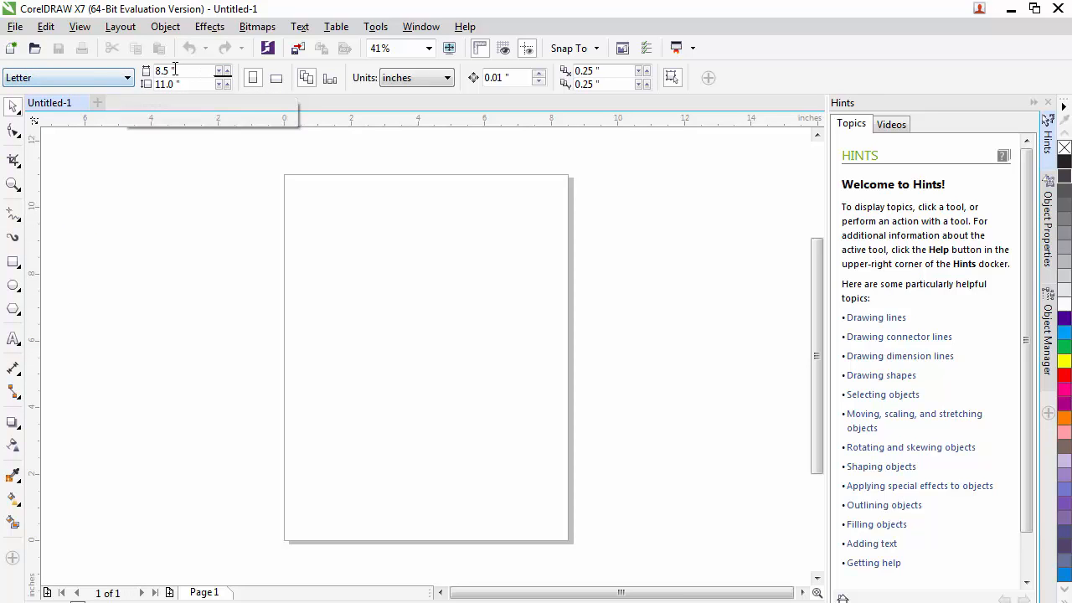
pyautogui.tripleClick(168, 70)
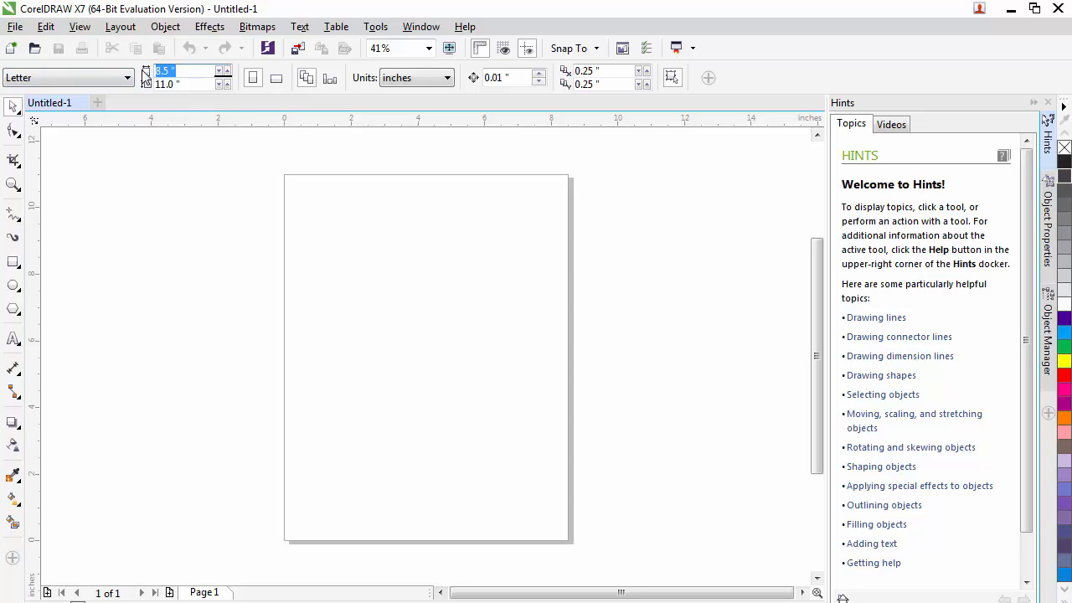
pyautogui.write('5')
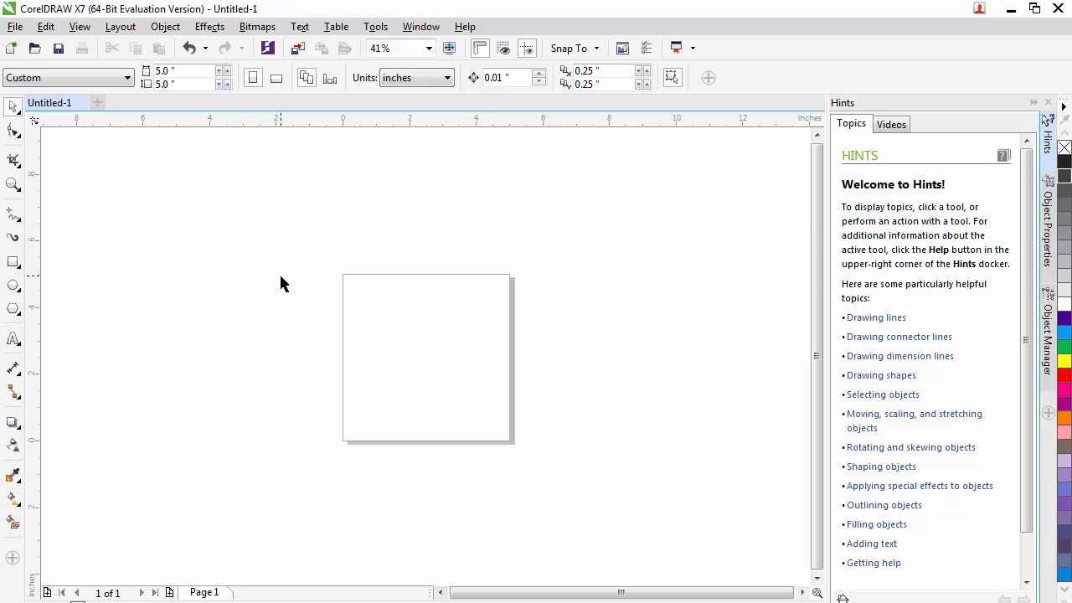
pyautogui.moveTo(333, 473)
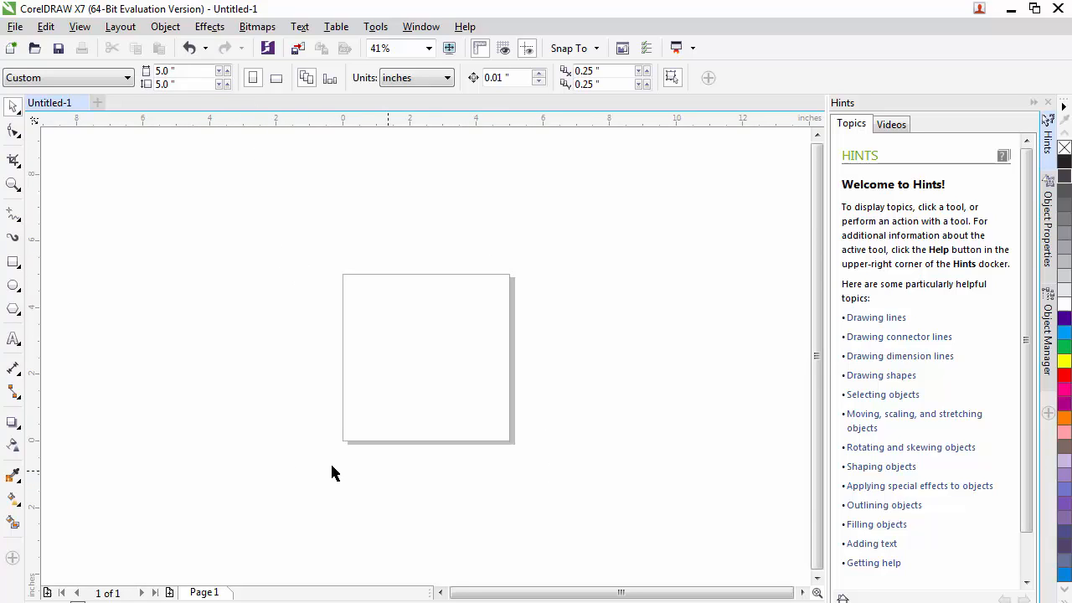
pyautogui.moveTo(299, 260)
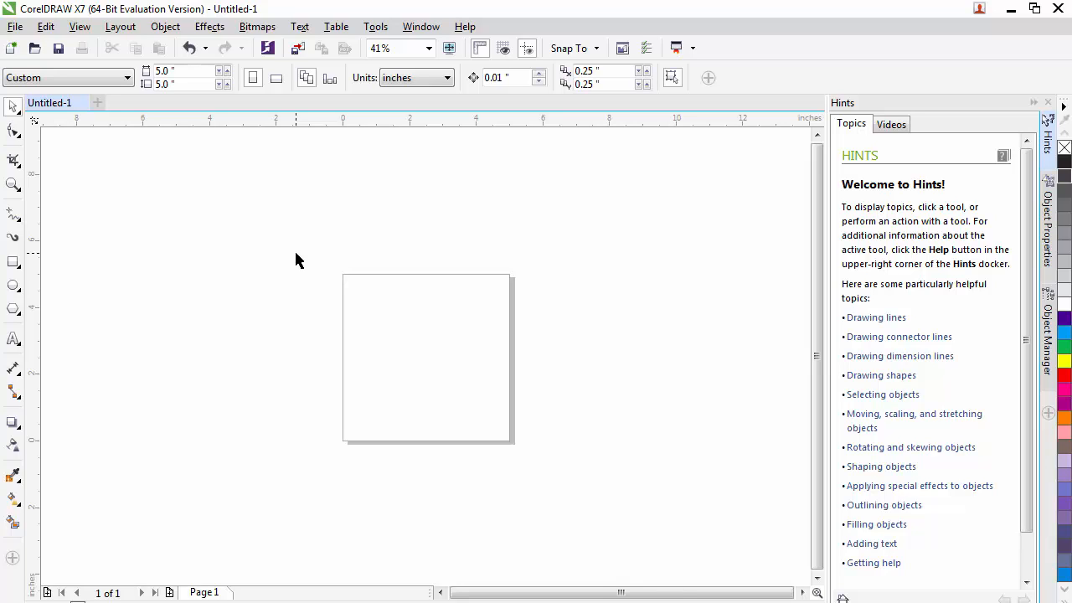
pyautogui.moveTo(543, 368)
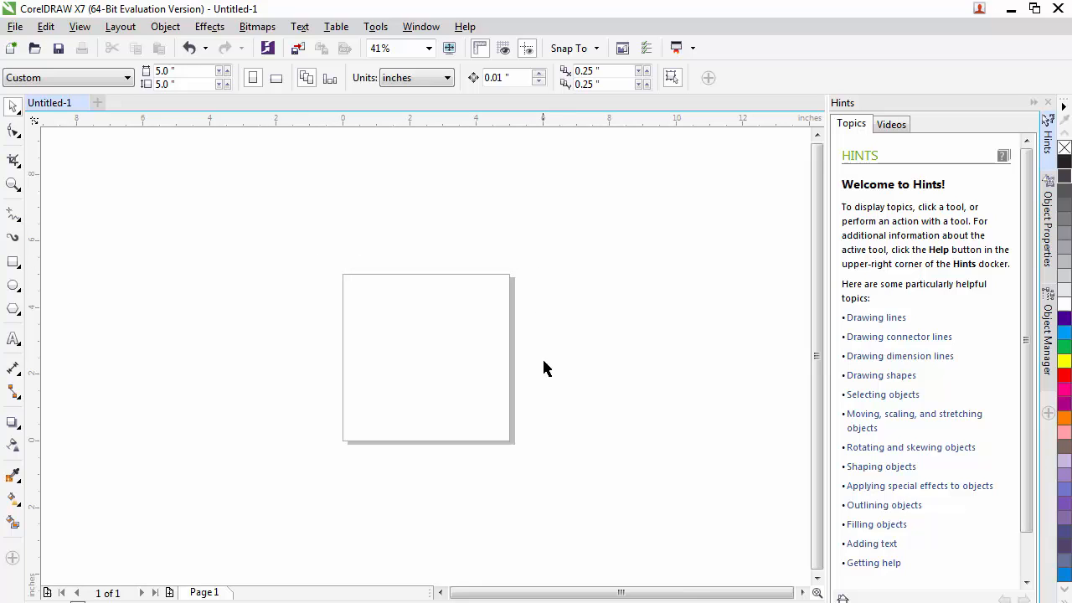
pyautogui.moveTo(423, 364)
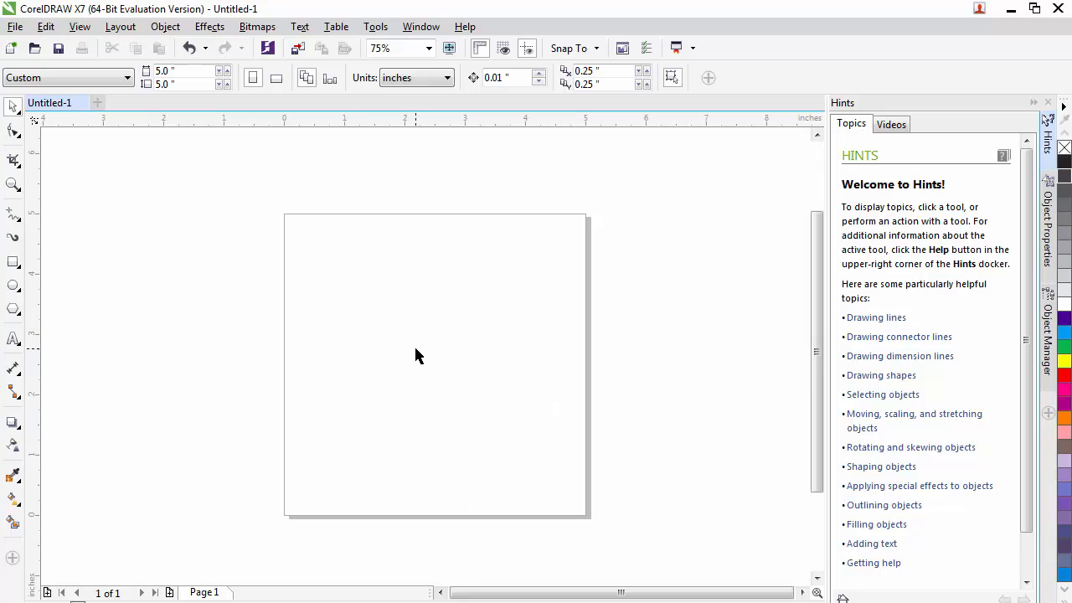
pyautogui.moveTo(411, 360)
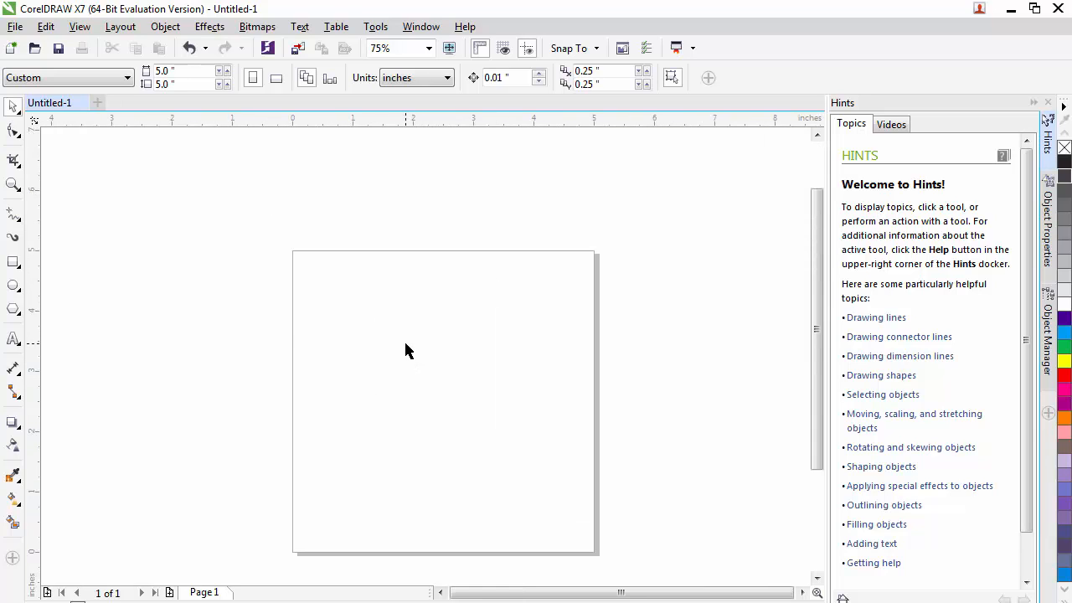
pyautogui.moveTo(400, 344)
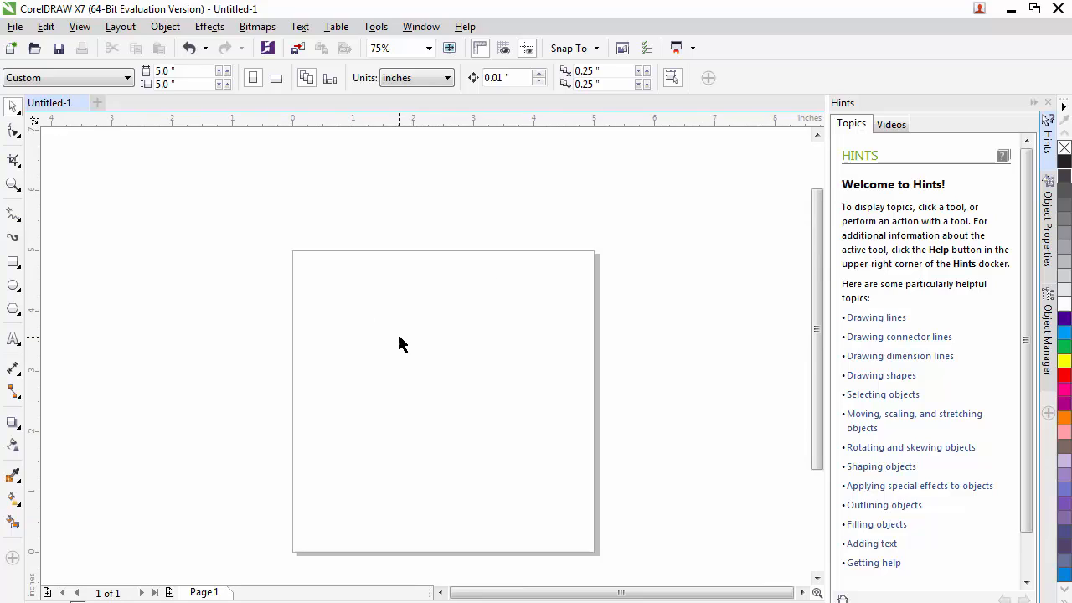
pyautogui.moveTo(388, 341)
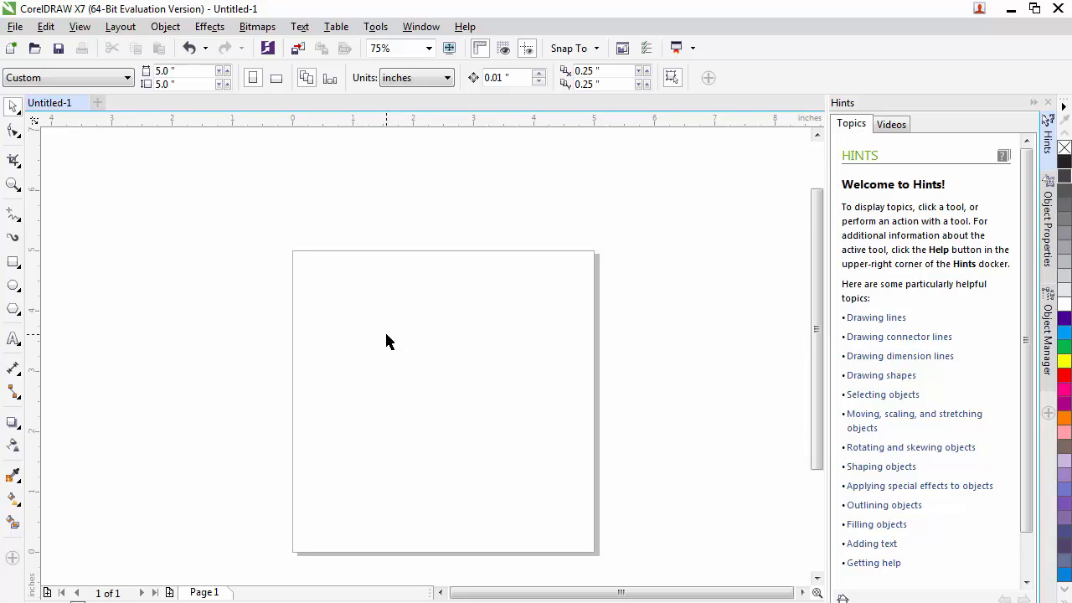
pyautogui.moveTo(376, 332)
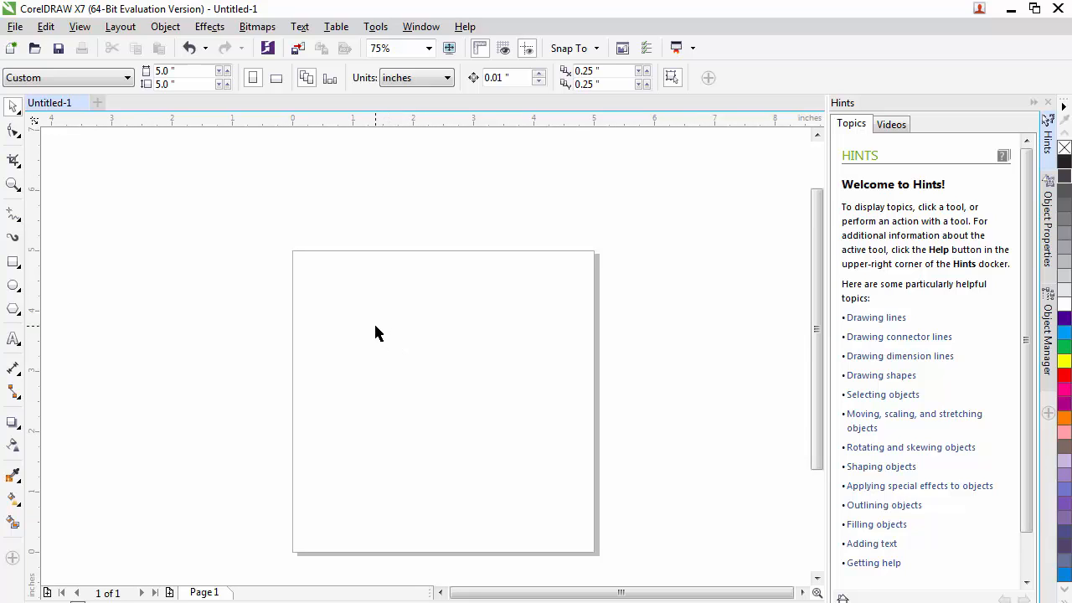
pyautogui.moveTo(806, 268)
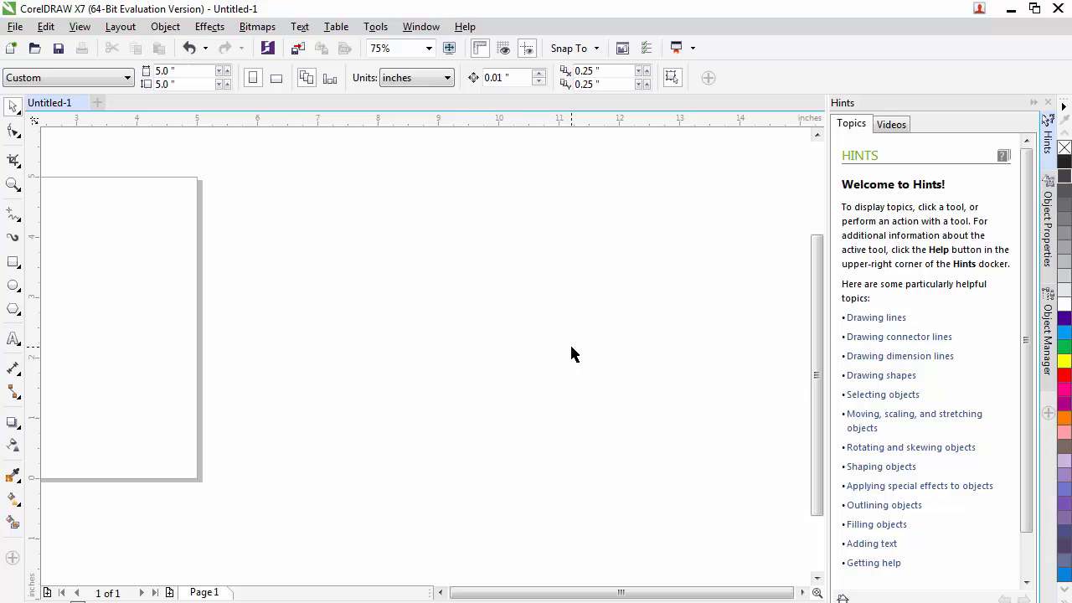
# Reset the page to a default Letter-size 8.5×11 inch page.
pyautogui.click(67, 77)
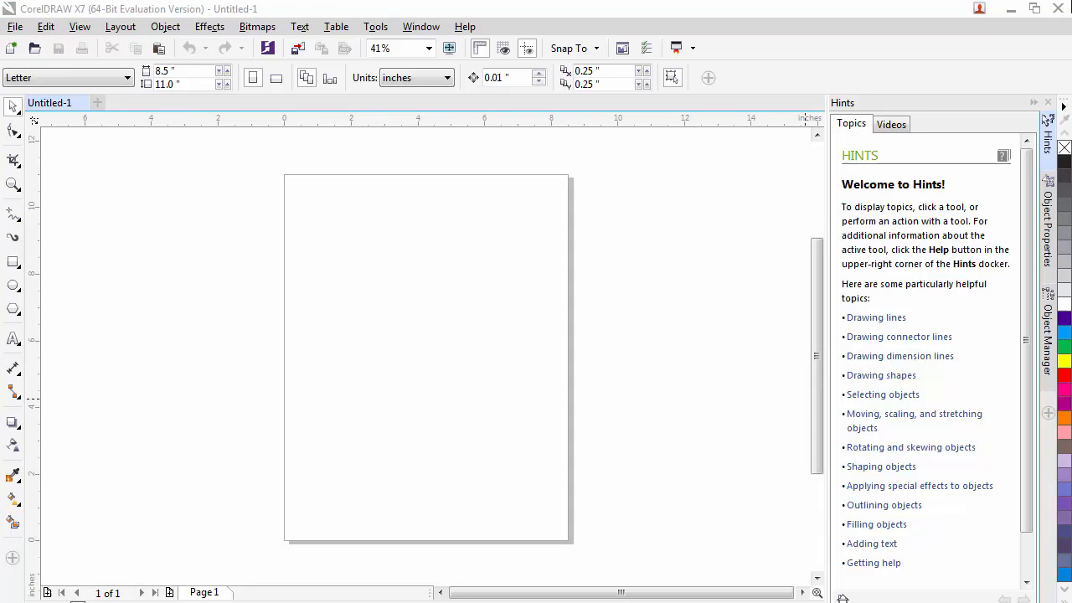